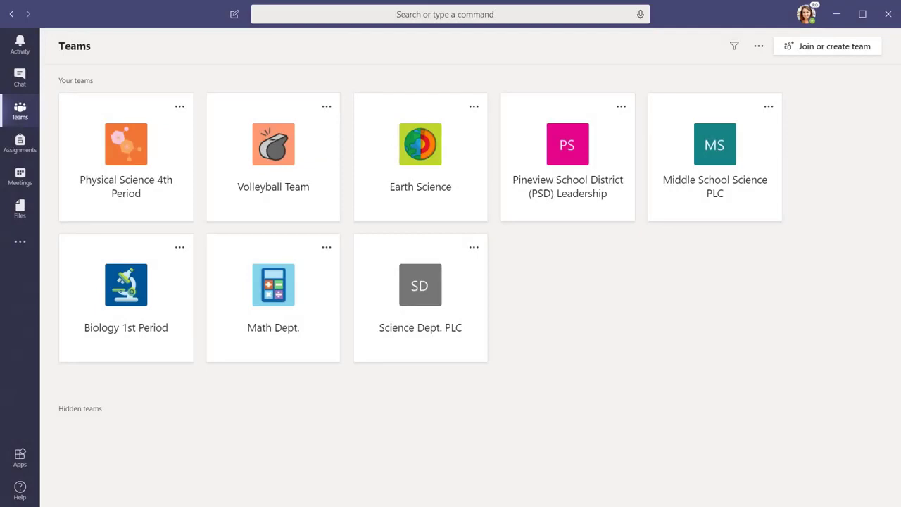
{"action": "mouse_move", "coordinate": [305, 180]}
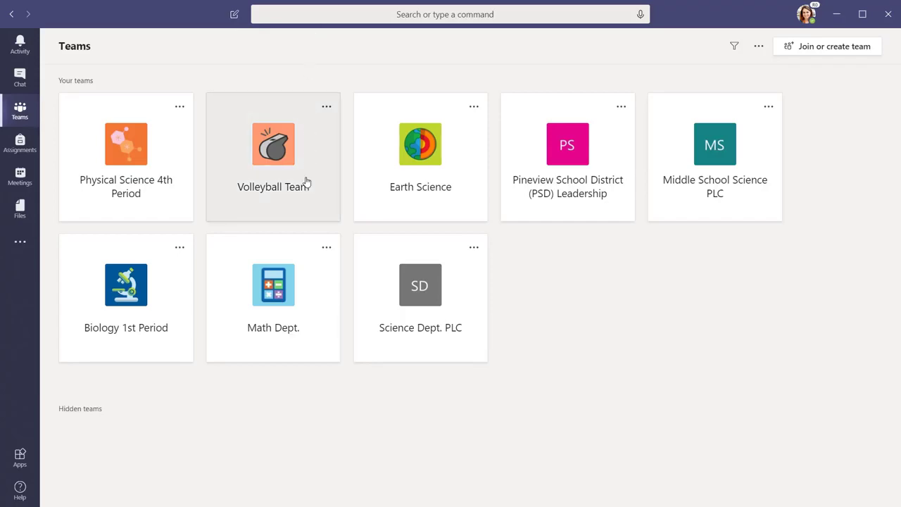
- Open the Math Dept. team, then the Earth Science team to list its channels
{"action": "left_click", "coordinate": [273, 298]}
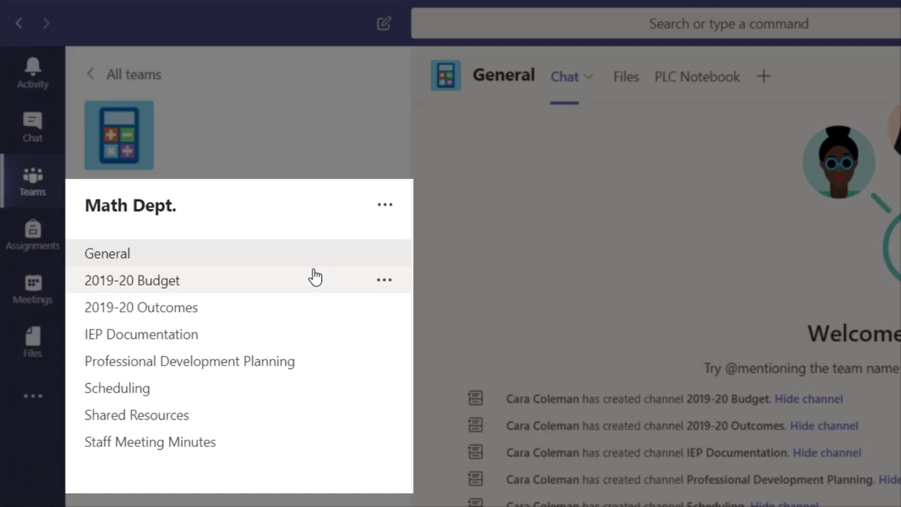
{"action": "mouse_move", "coordinate": [337, 371]}
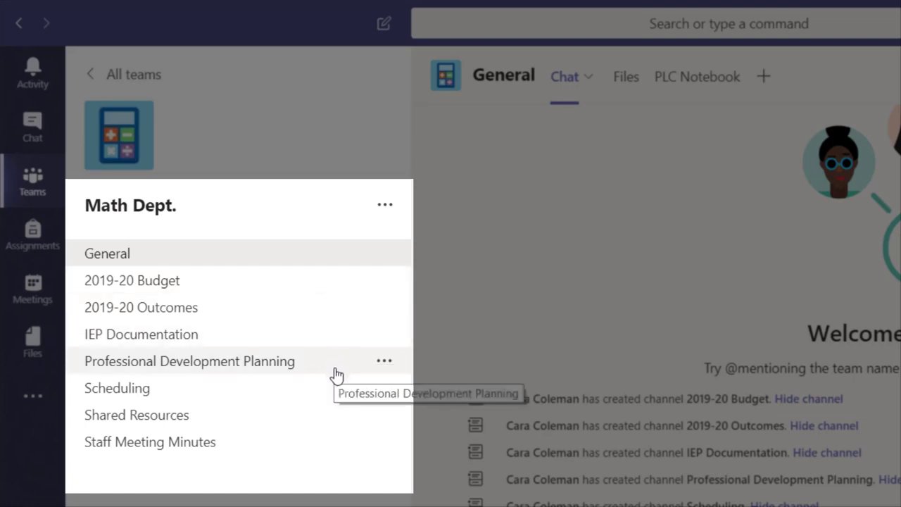
{"action": "mouse_move", "coordinate": [328, 422]}
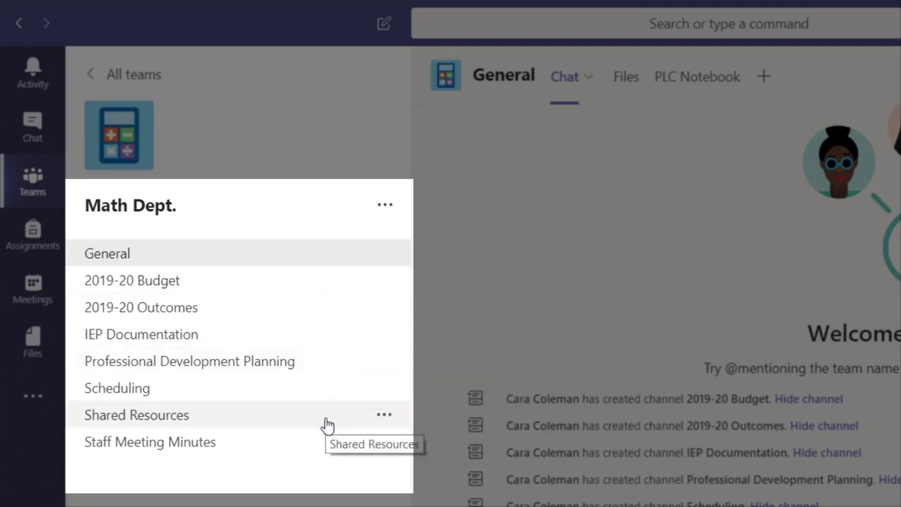
{"action": "mouse_move", "coordinate": [324, 450]}
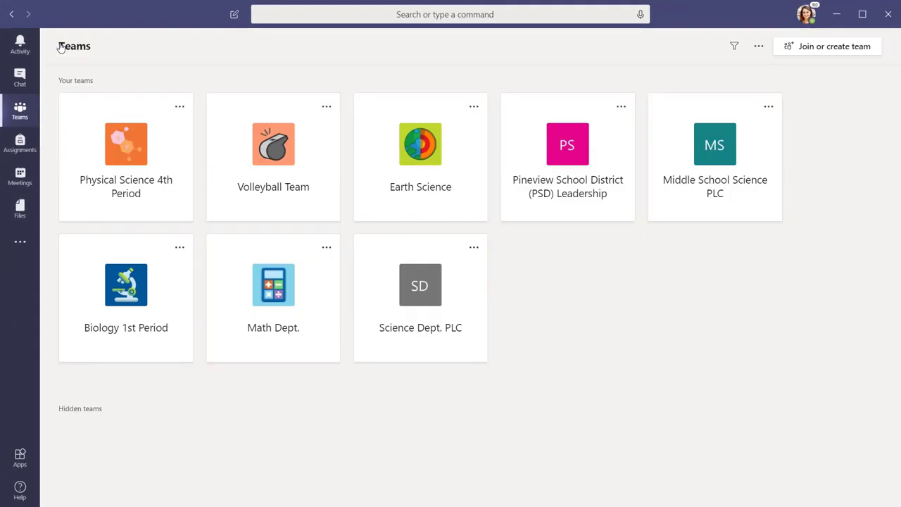
{"action": "left_click", "coordinate": [421, 155]}
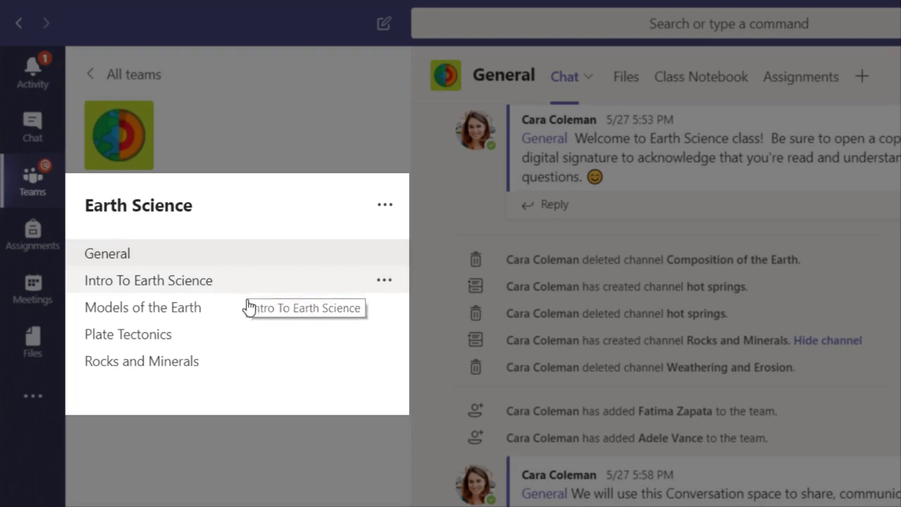
{"action": "mouse_move", "coordinate": [254, 352]}
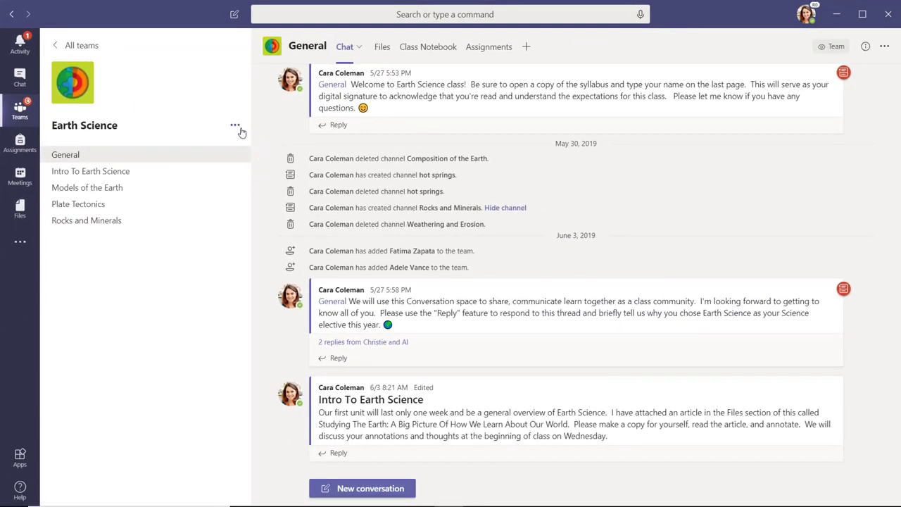
- Create a channel named 'Weathering' from the Earth Science team's ••• menu
{"action": "left_click", "coordinate": [235, 125]}
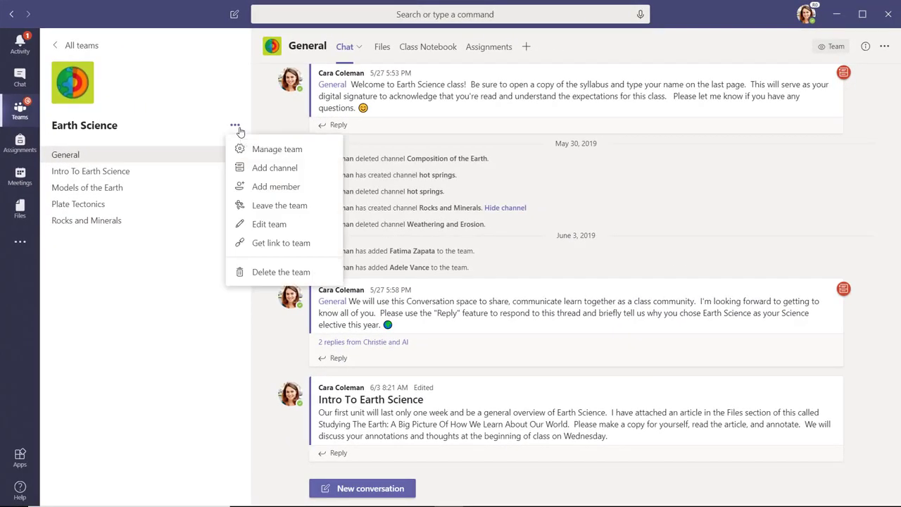
{"action": "mouse_move", "coordinate": [274, 167]}
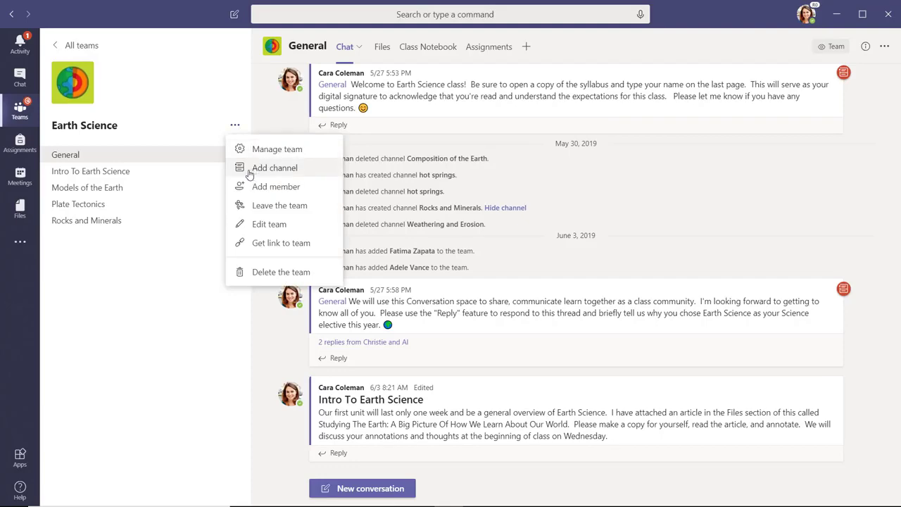
{"action": "left_click", "coordinate": [275, 167]}
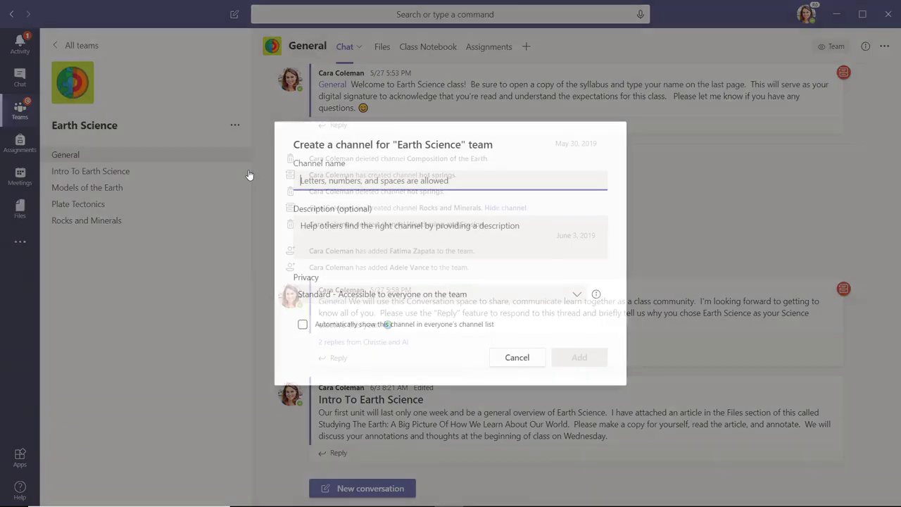
{"action": "type", "text": "Weather"}
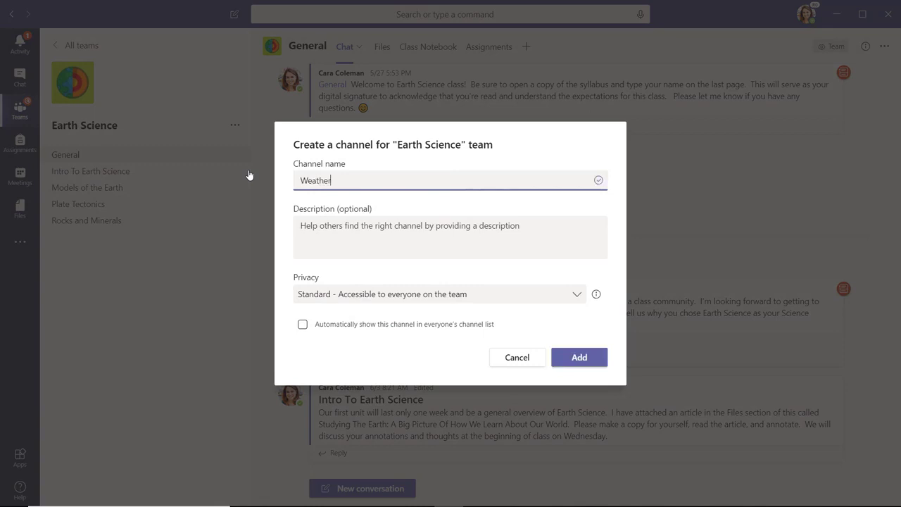
{"action": "type", "text": "ing"}
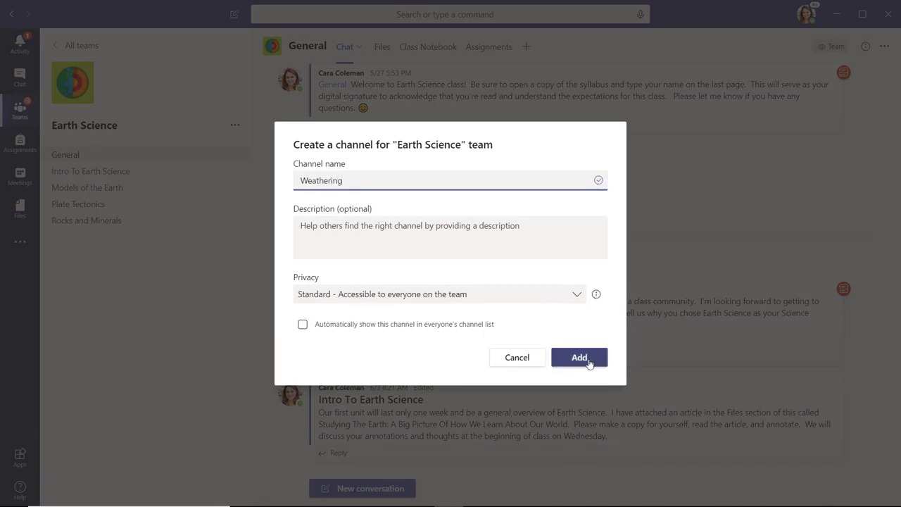
{"action": "left_click", "coordinate": [579, 357]}
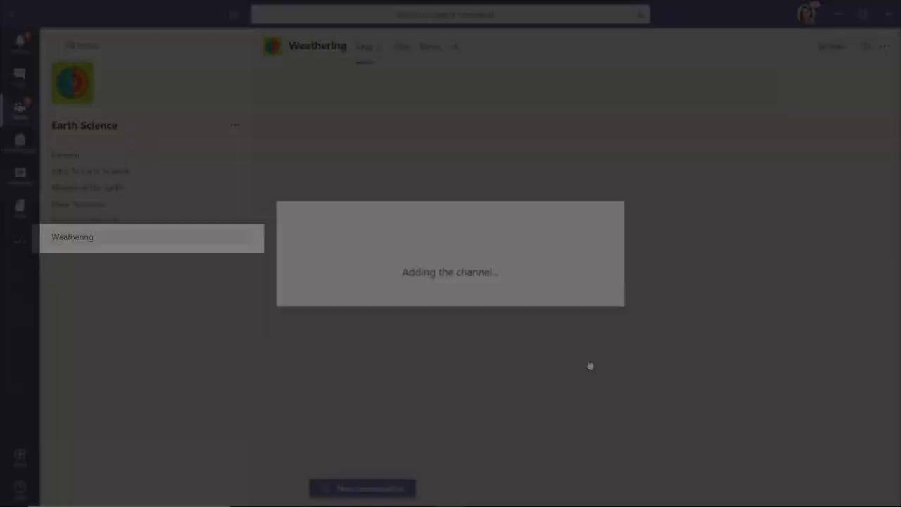